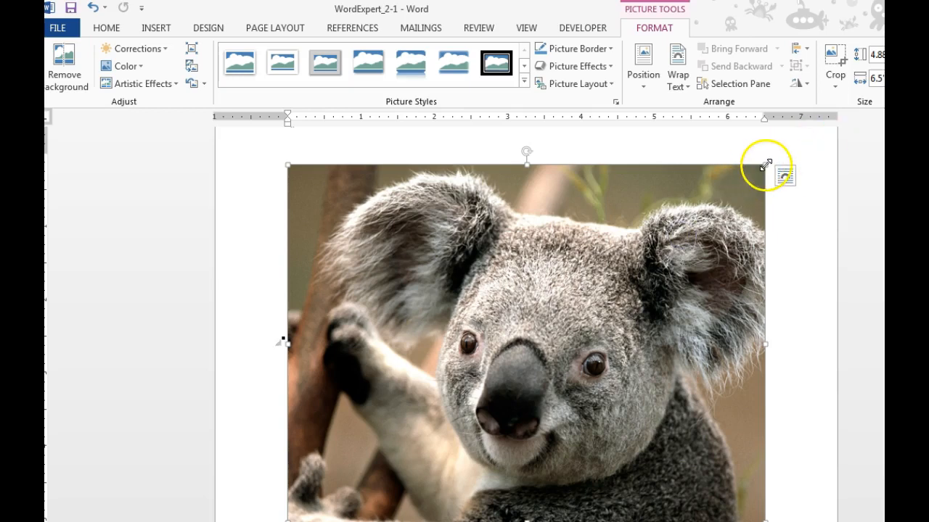
mouse_move(881, 145)
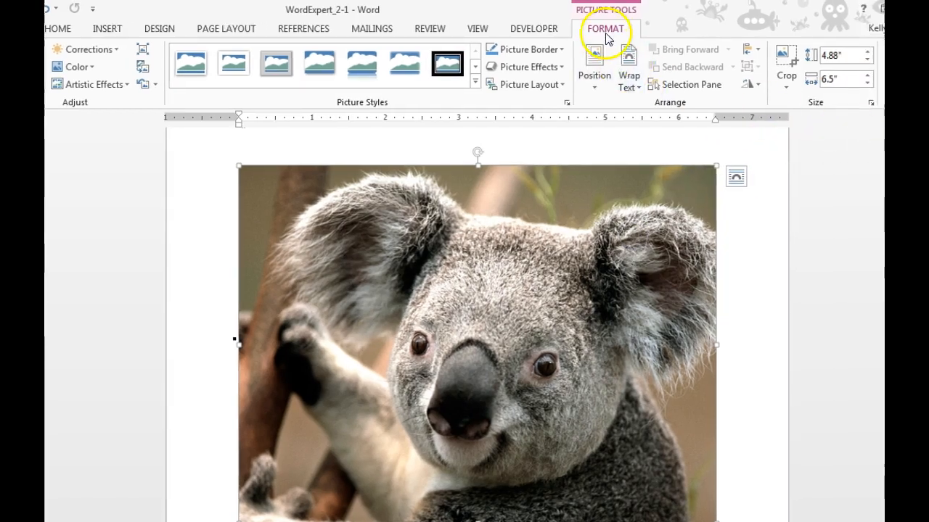
mouse_move(867, 61)
text(3)
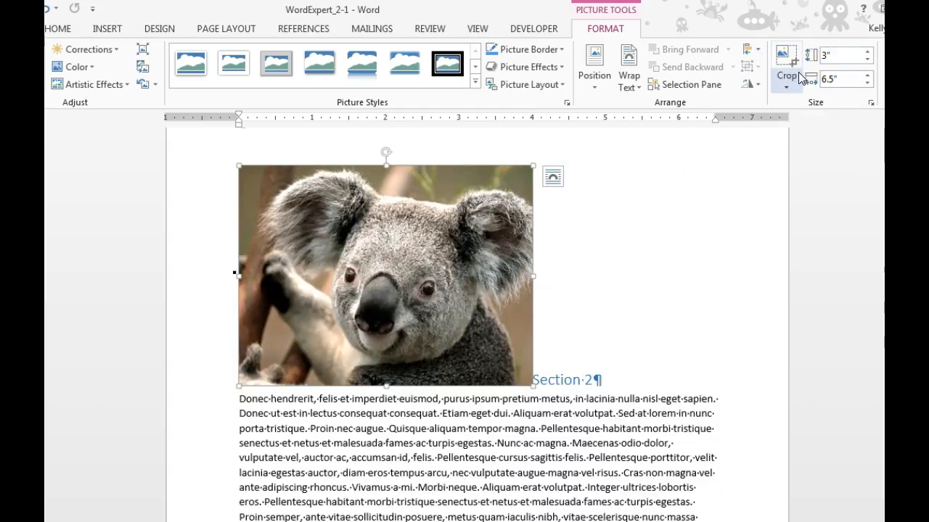
Step: Resize the koala picture to 2" tall by 2.67" wide, keeping aspect ratio
click(836, 55)
text(2)
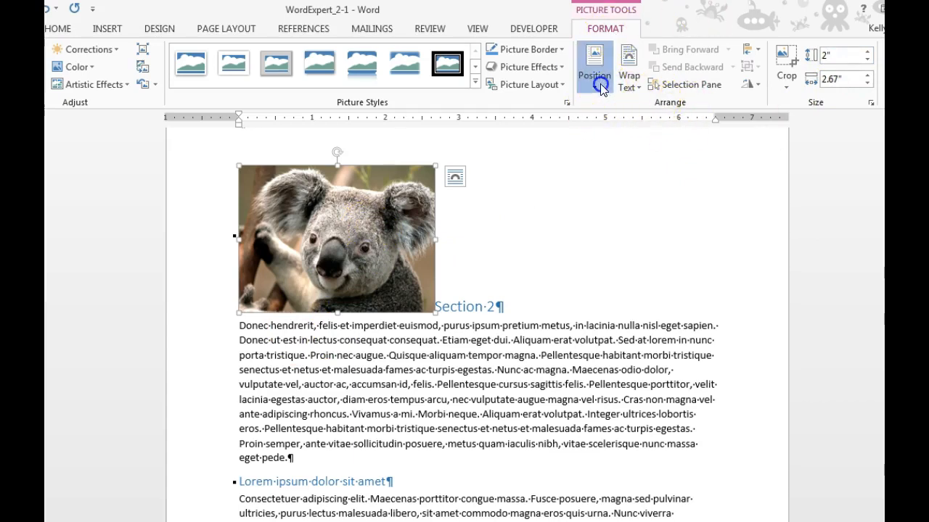
click(593, 65)
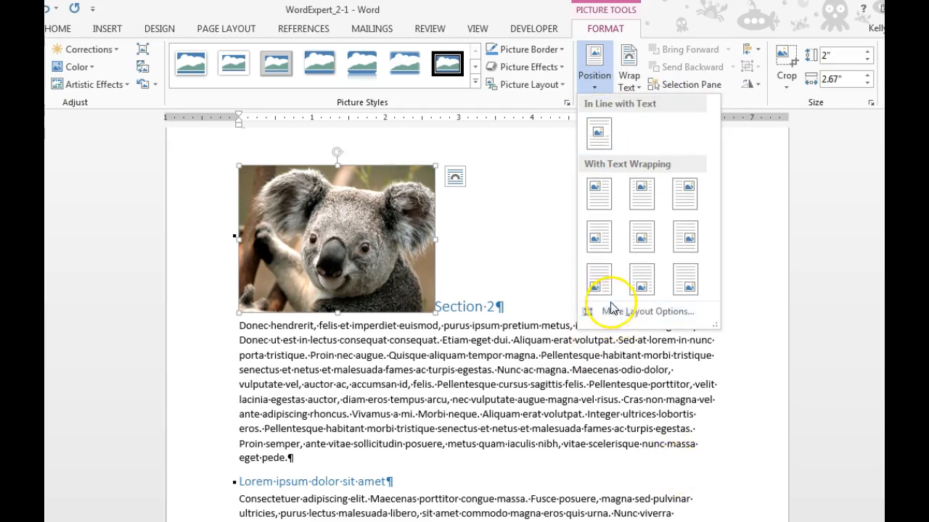
click(639, 311)
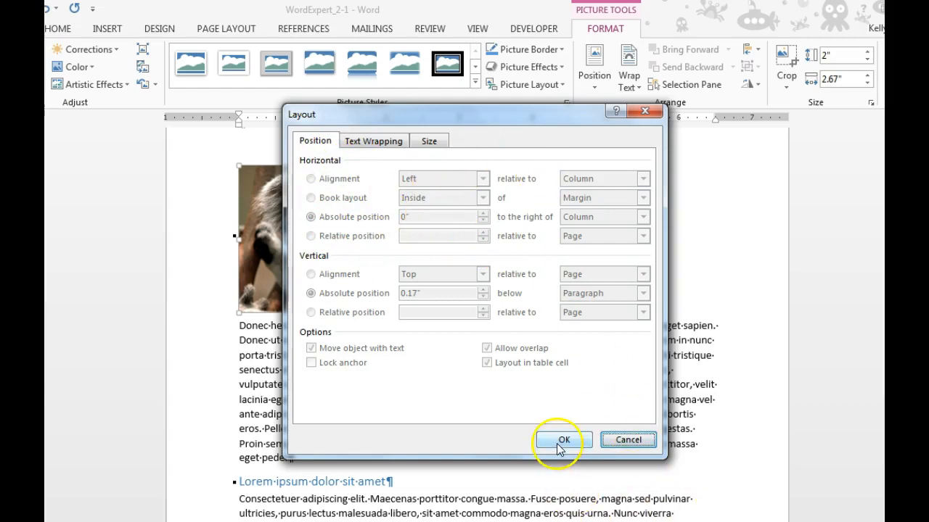
click(565, 439)
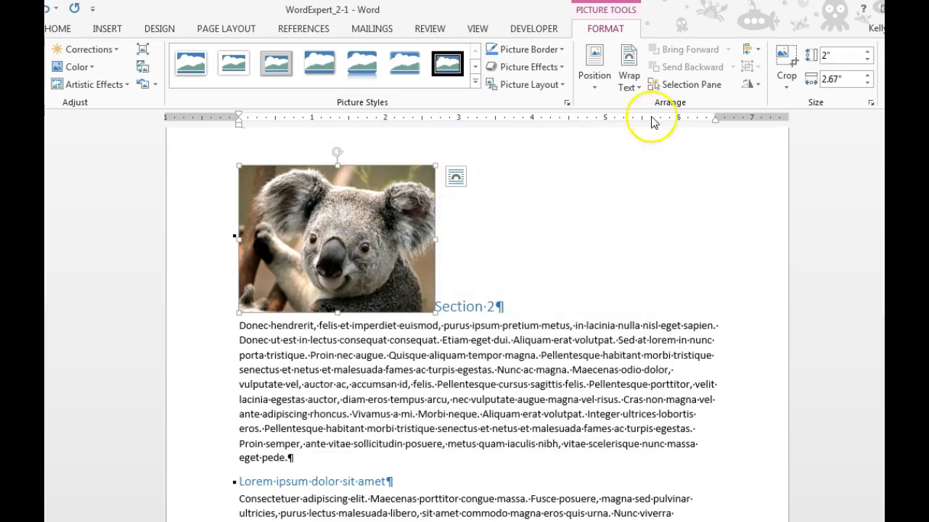
mouse_move(626, 68)
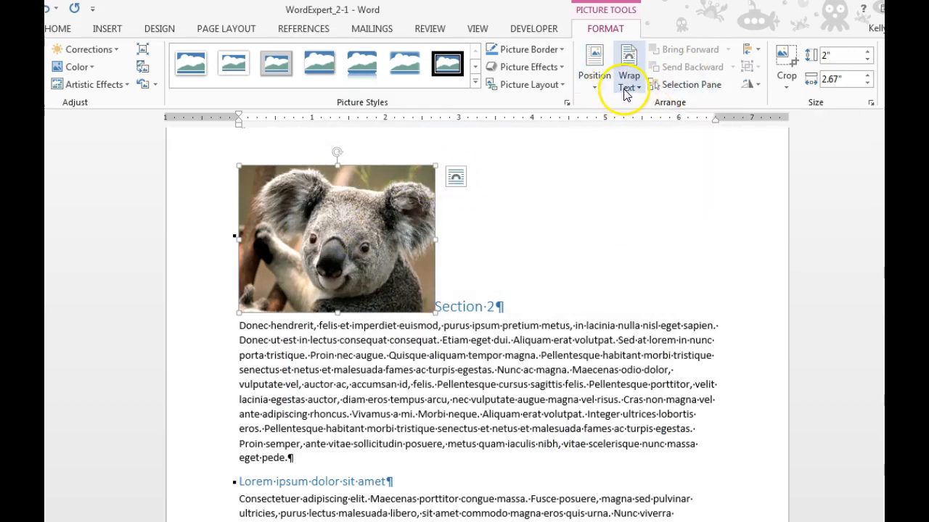
mouse_move(625, 75)
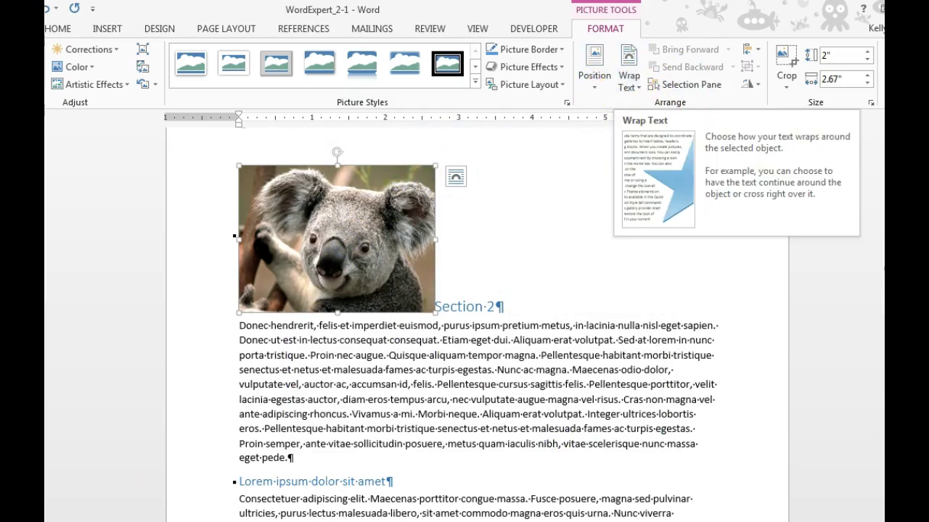
mouse_move(627, 76)
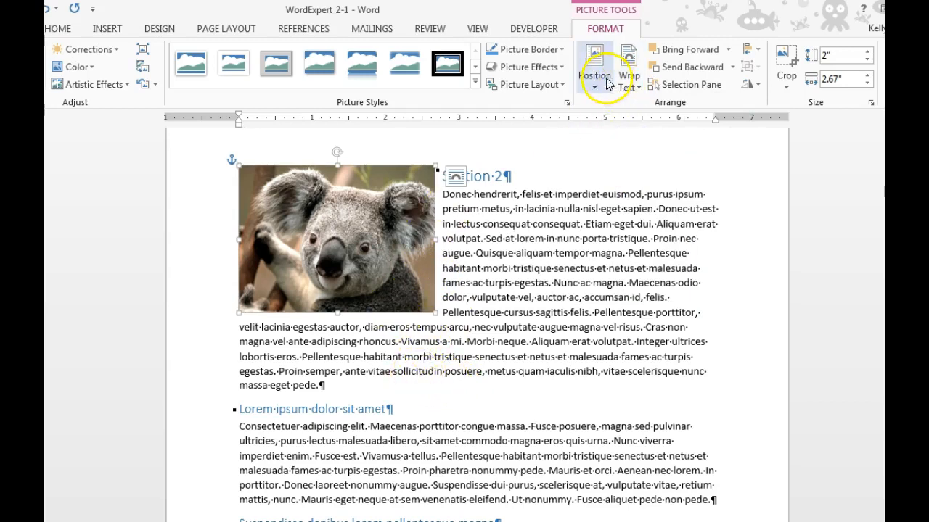
Step: Bring up the koala picture's positioning choices and its More Layout Options dialog
click(594, 66)
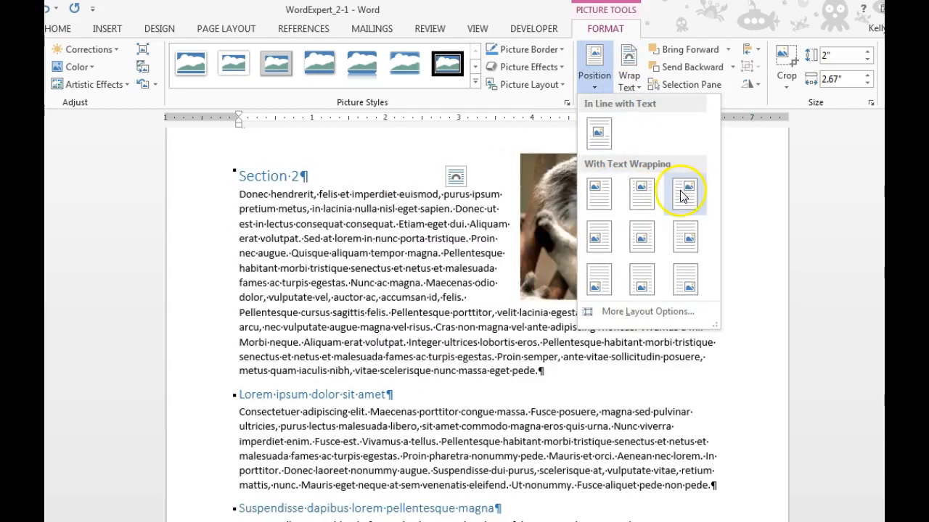
click(599, 192)
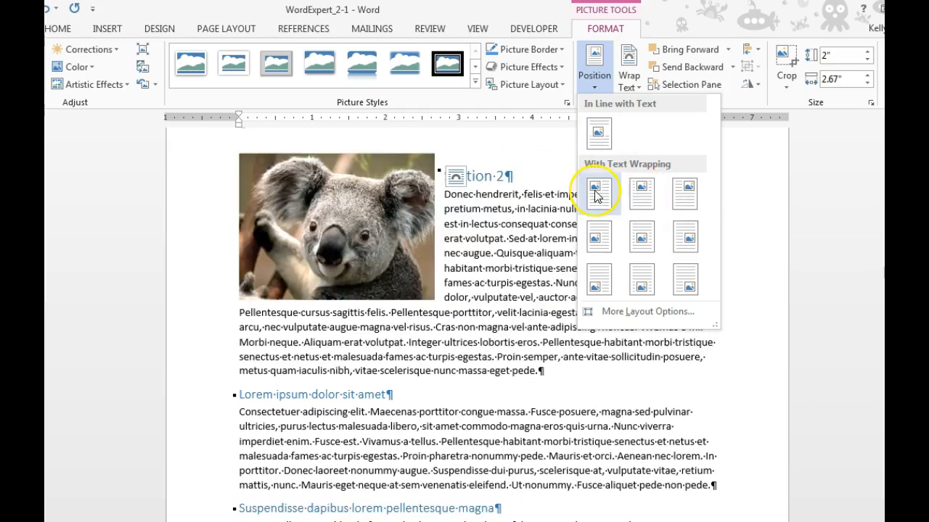
click(650, 311)
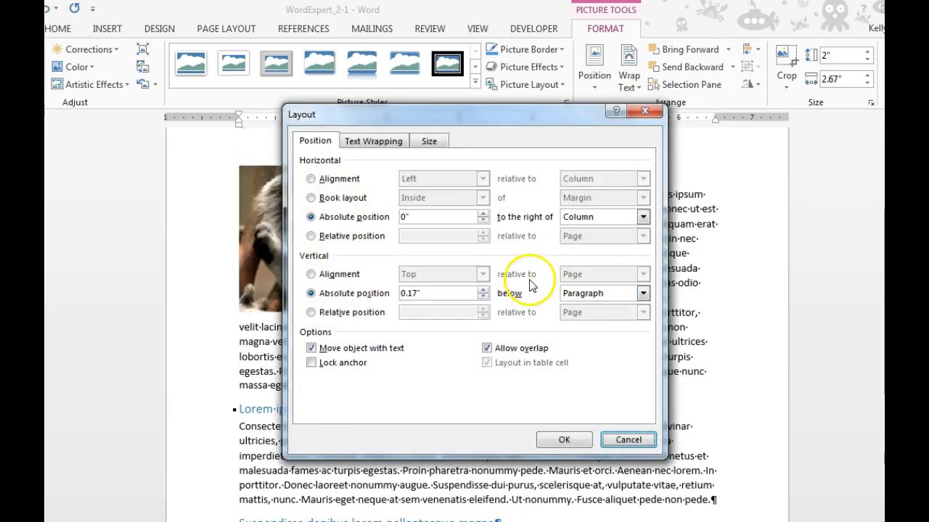
Step: Set the picture's horizontal alignment to Right relative to Page and confirm
click(310, 178)
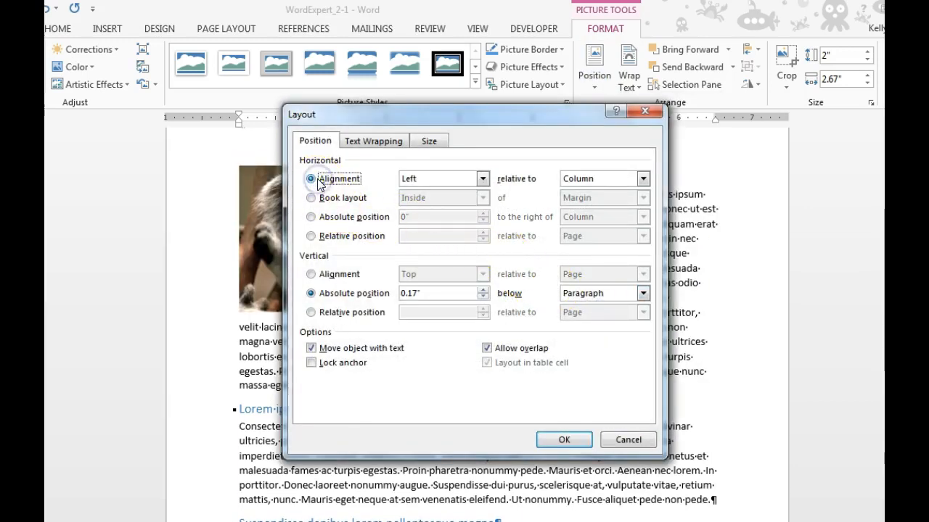
click(482, 178)
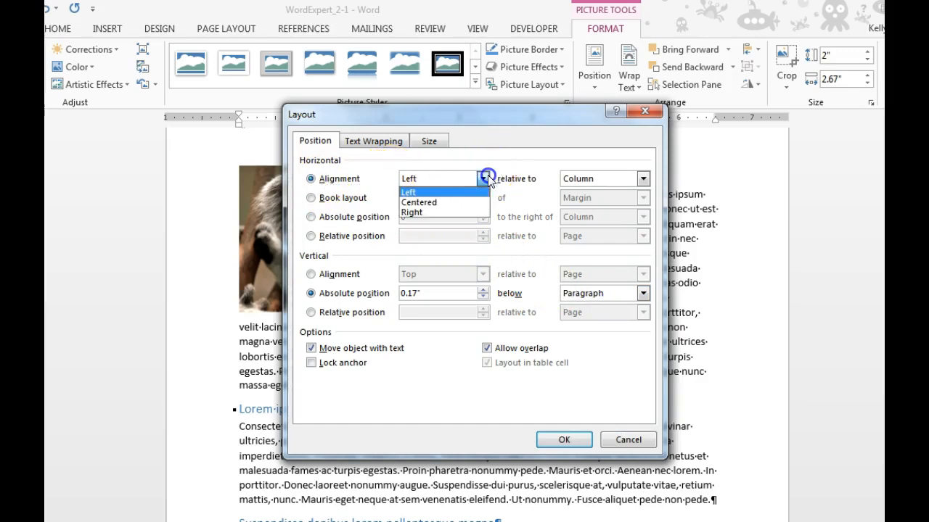
click(417, 212)
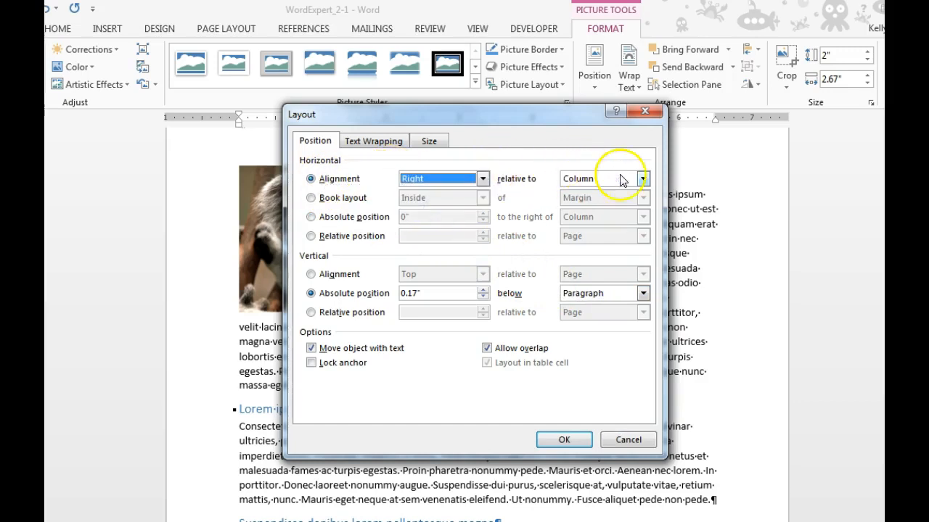
click(644, 178)
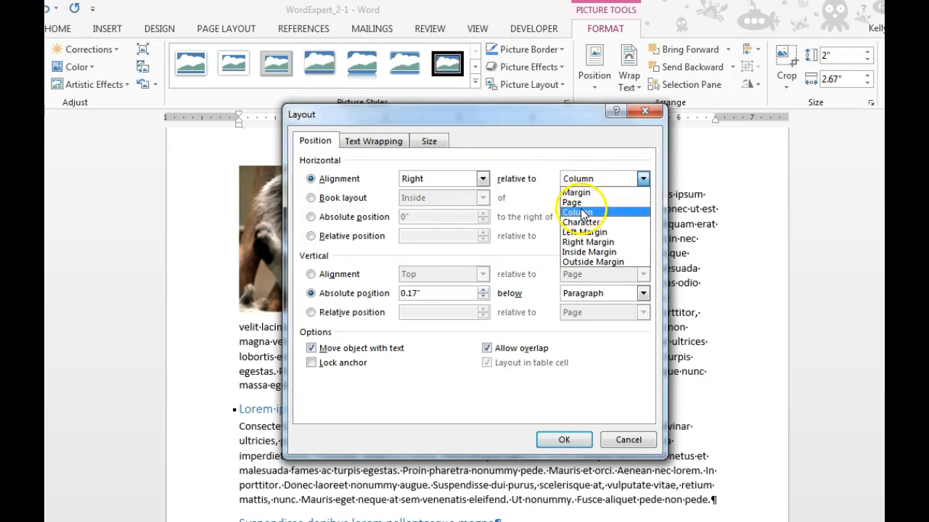
click(571, 201)
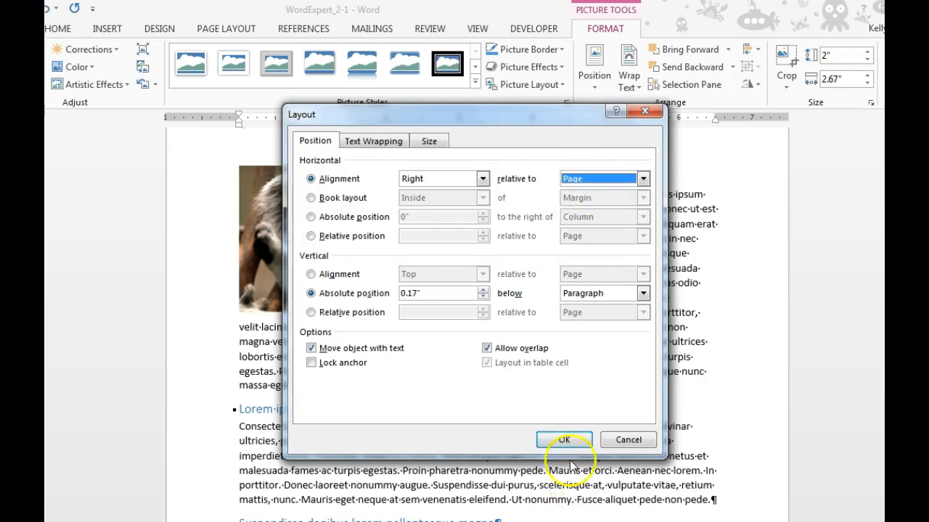
click(563, 440)
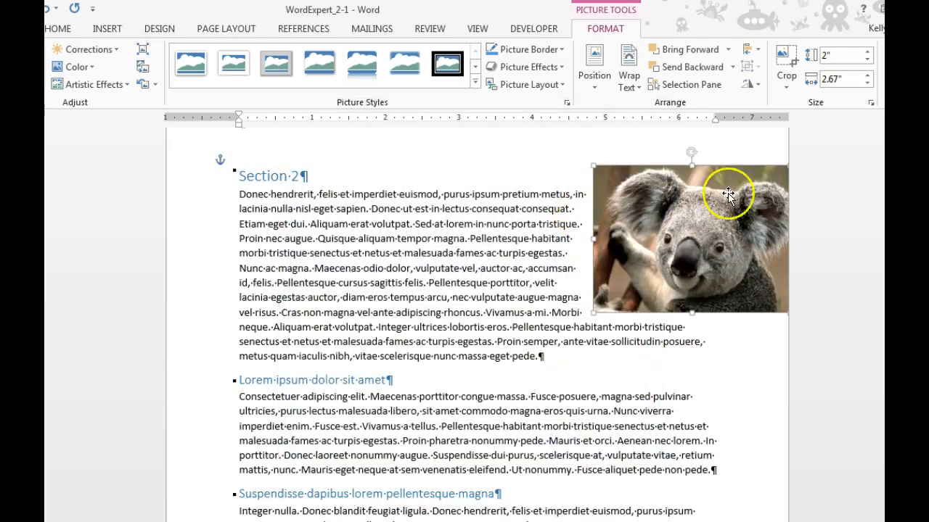
mouse_move(784, 266)
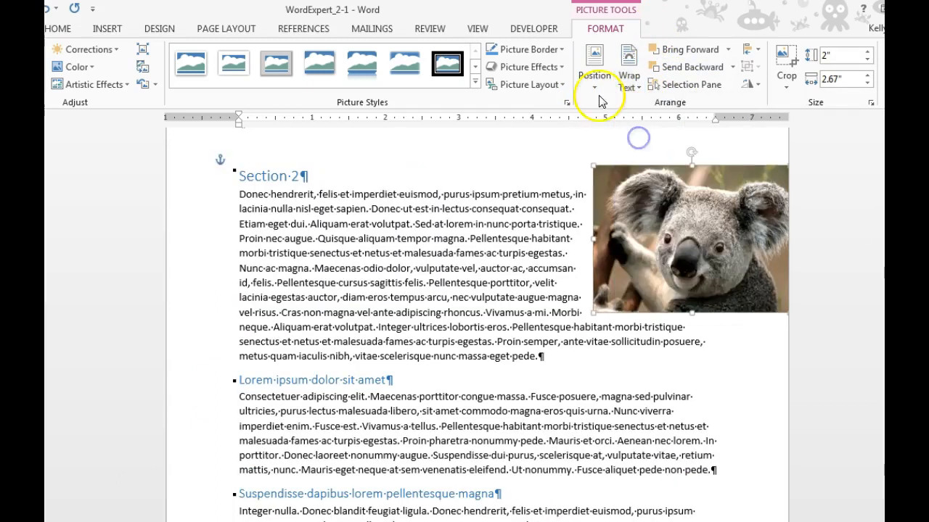
Step: Reopen the Position choices for the right-aligned koala picture
click(594, 64)
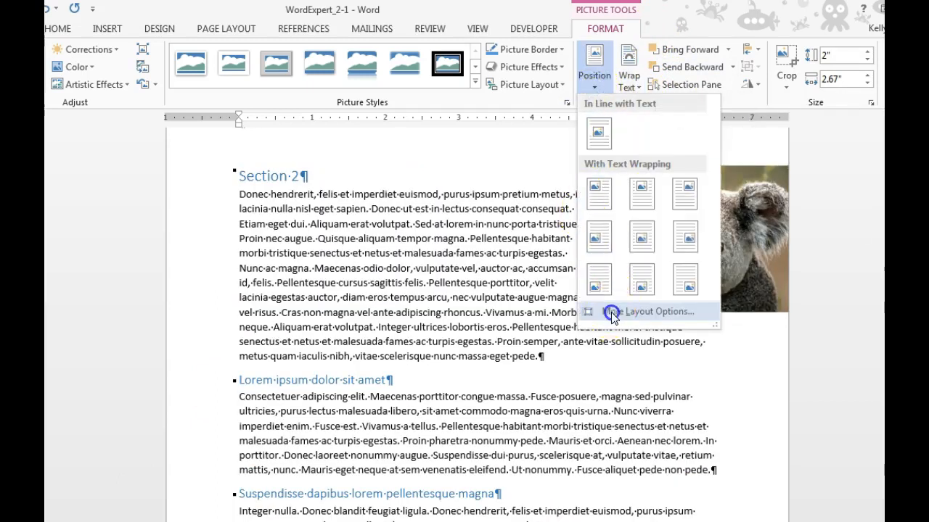